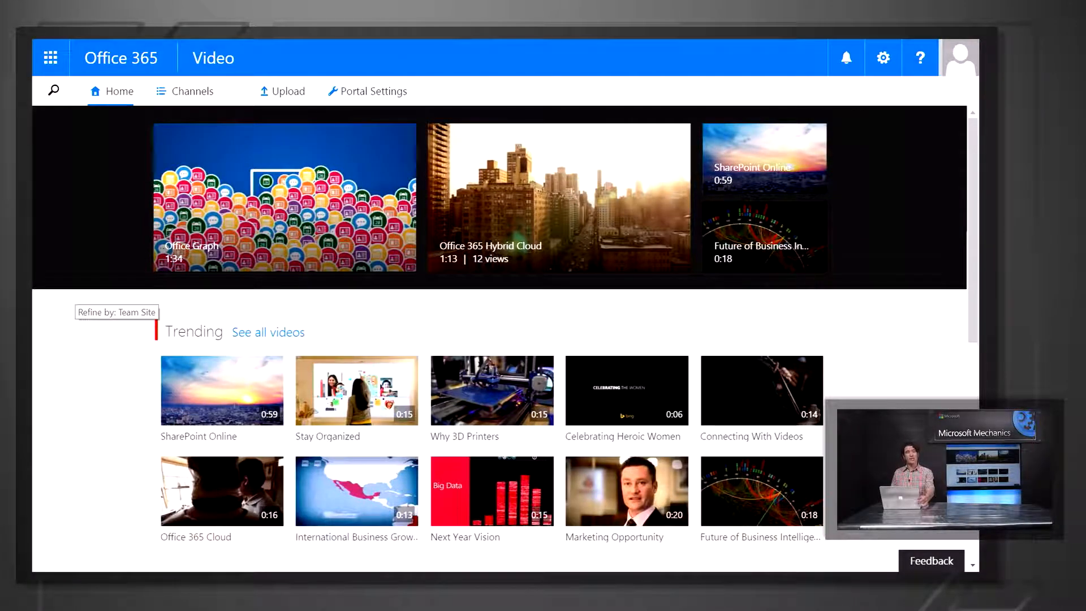
Scroll past Trending to the Executive Corner and Information Technology channel rows.
scroll("down", 3)
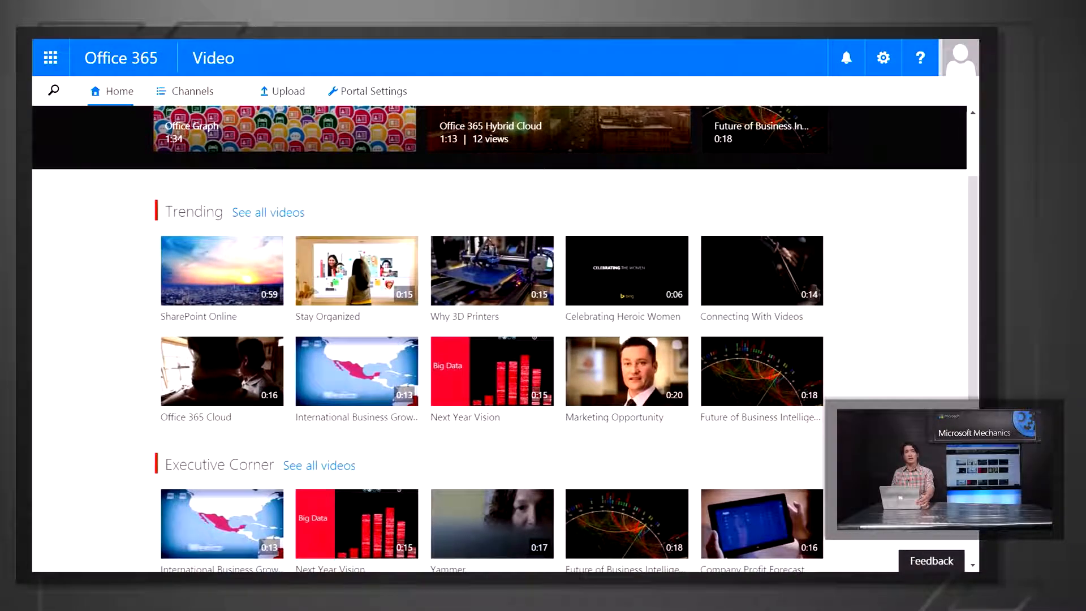
scroll("down", 3)
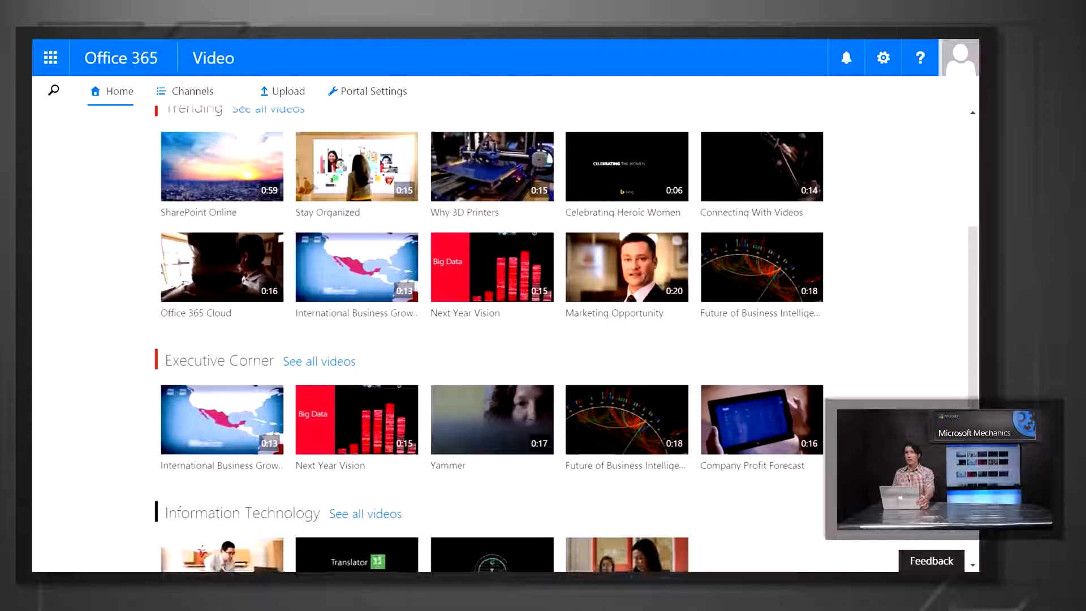
scroll("down", 3)
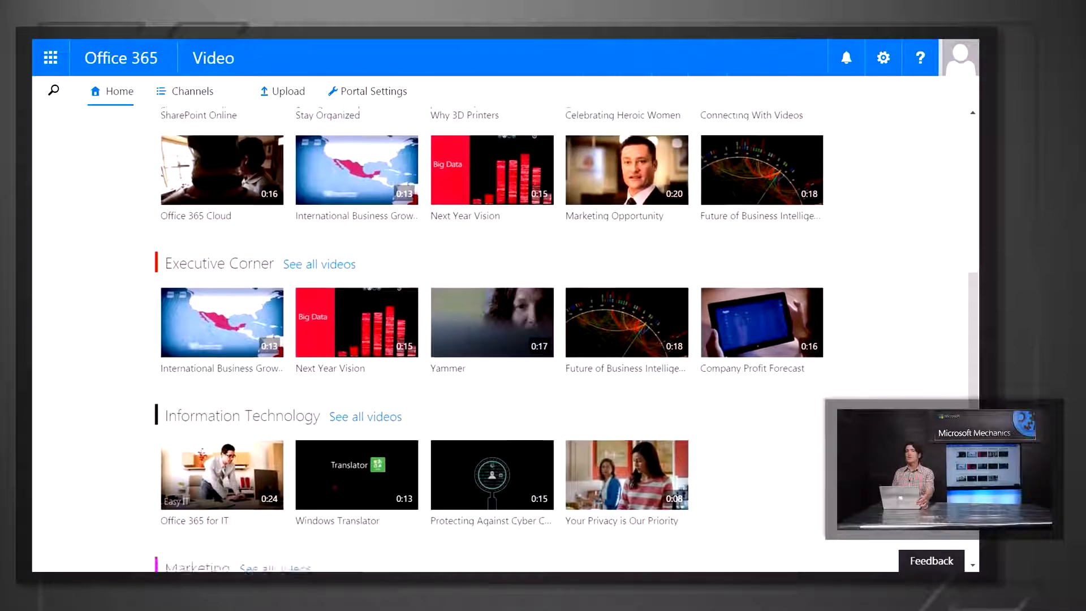
scroll("down", 3)
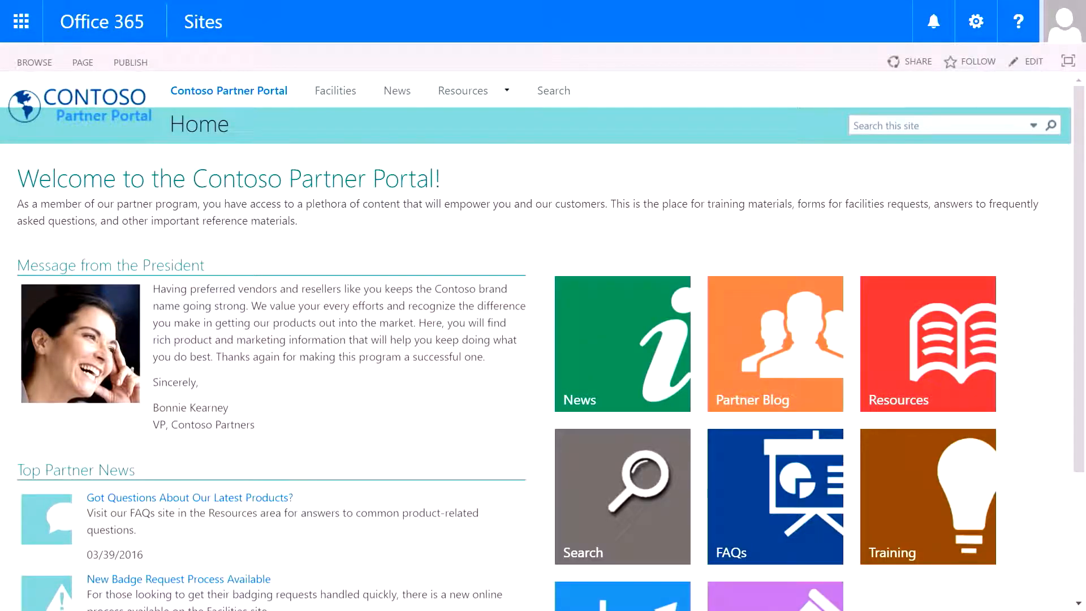
Open the portal's Document Center from its home page tile.
scroll("down", 3)
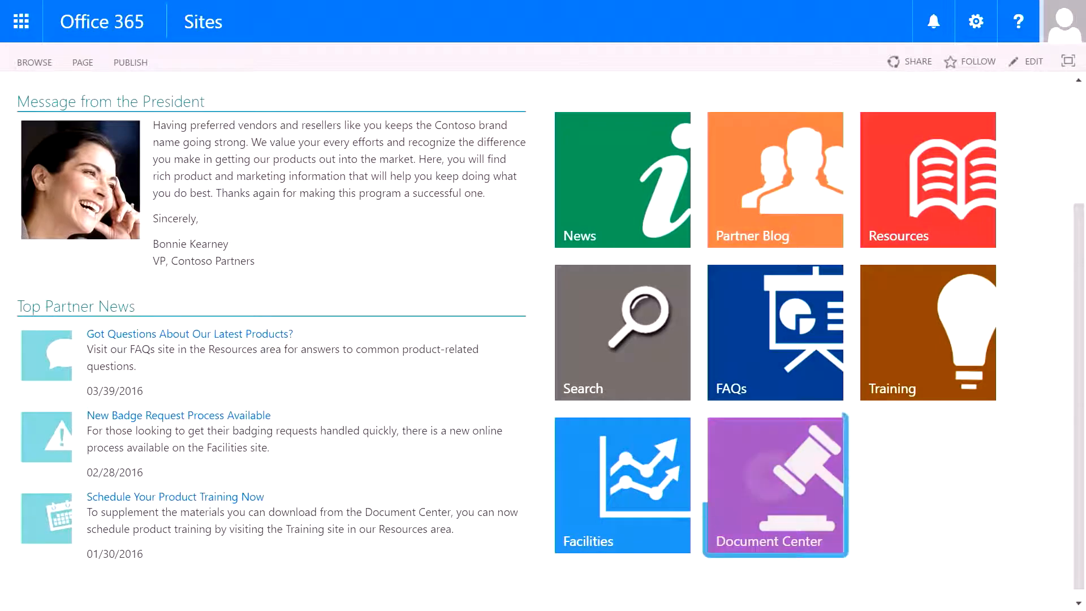
left_click(774, 485)
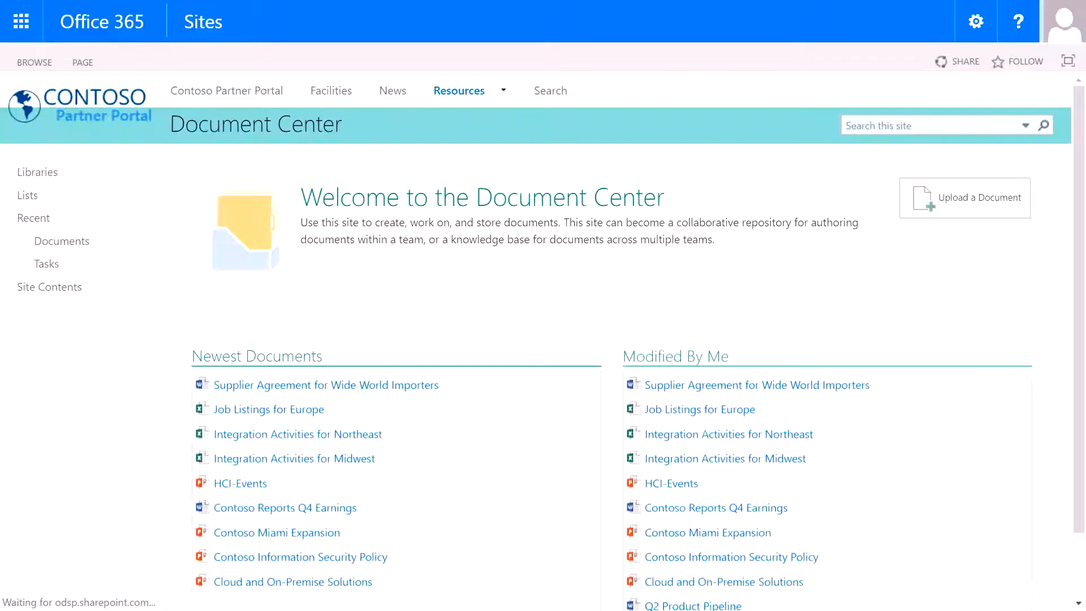